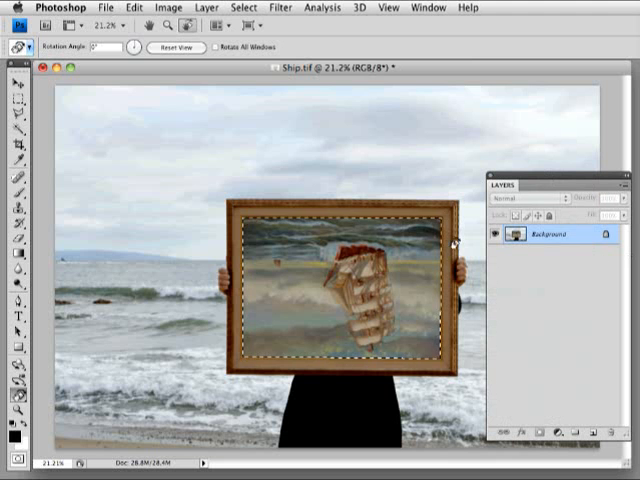
mouse_move(298, 340)
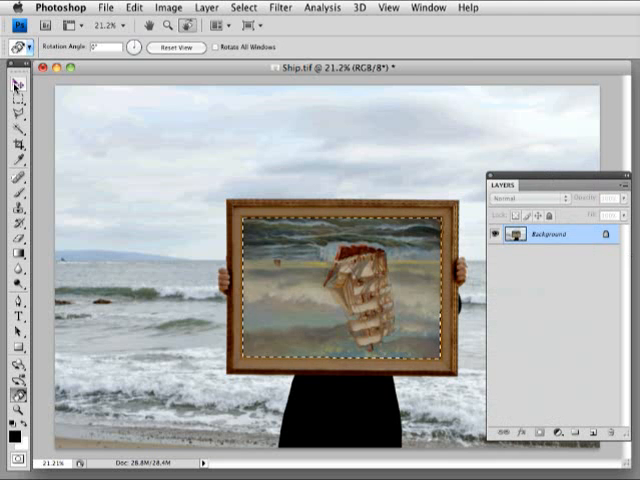
Copy the selected ship painting onto a new Layer 1 via Layer via Copy.
click(12, 84)
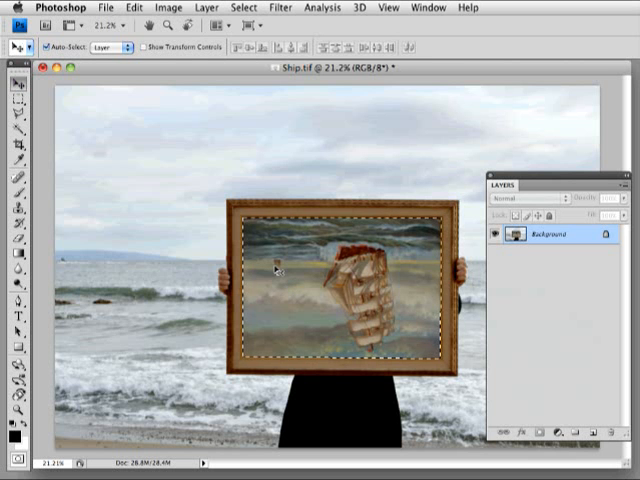
mouse_move(204, 8)
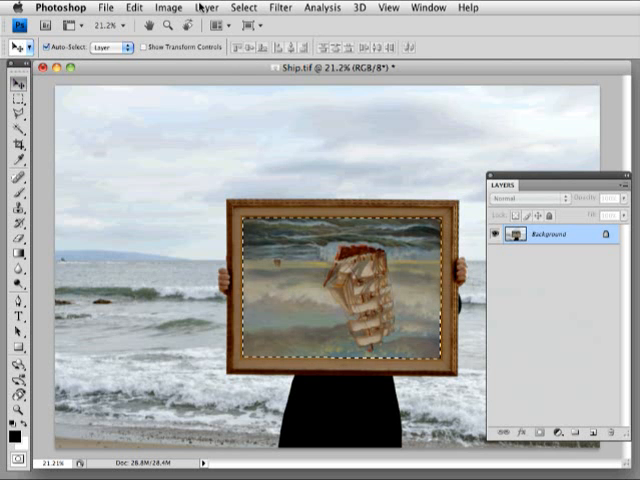
click(204, 8)
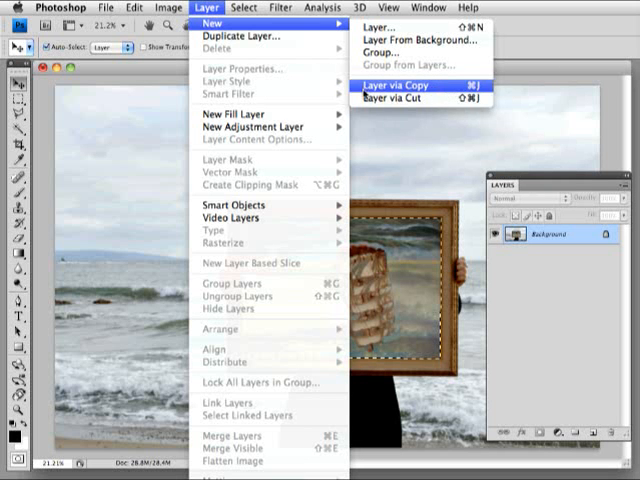
mouse_move(420, 96)
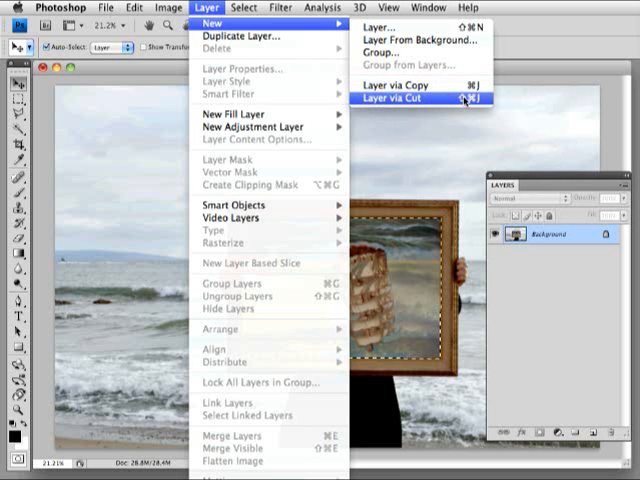
mouse_move(410, 96)
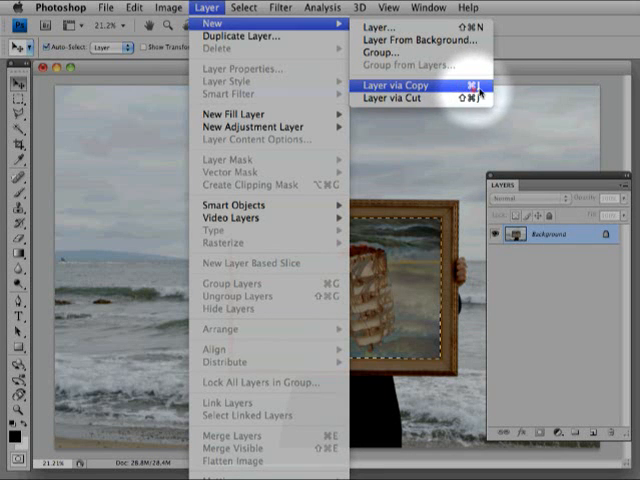
mouse_move(430, 96)
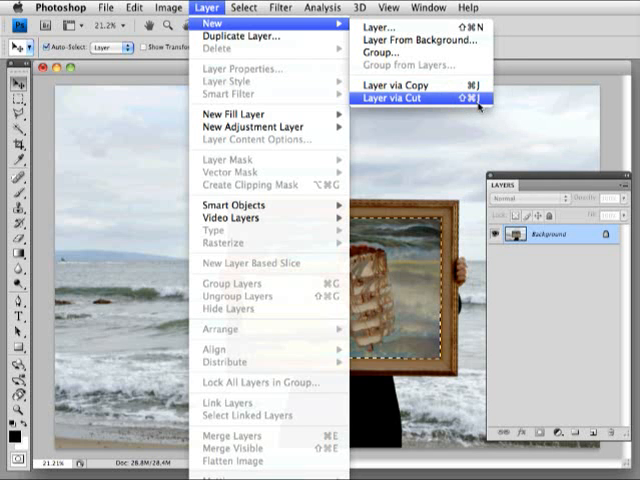
mouse_move(410, 92)
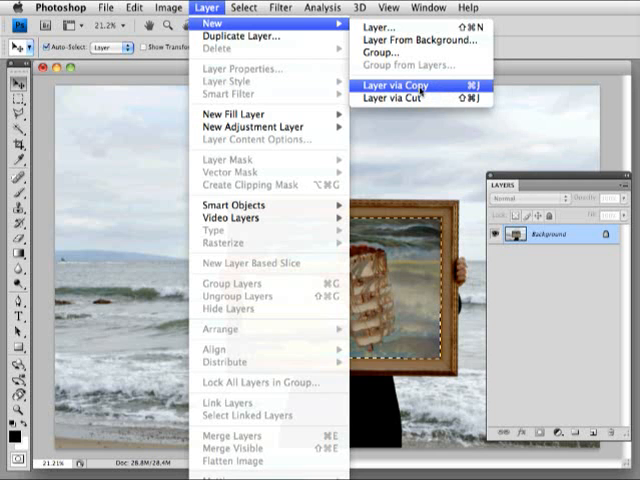
click(402, 88)
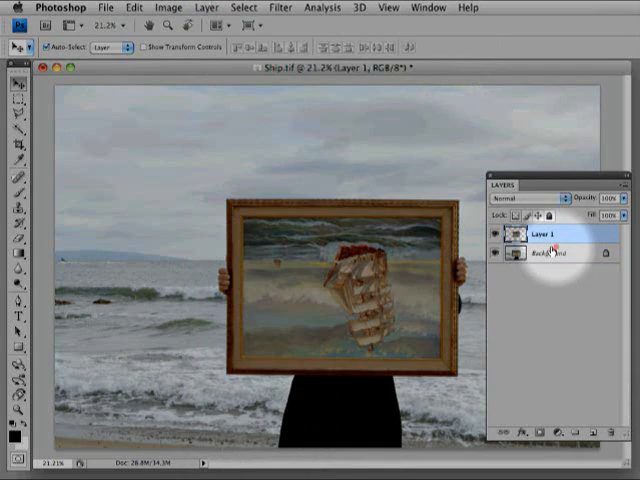
click(496, 252)
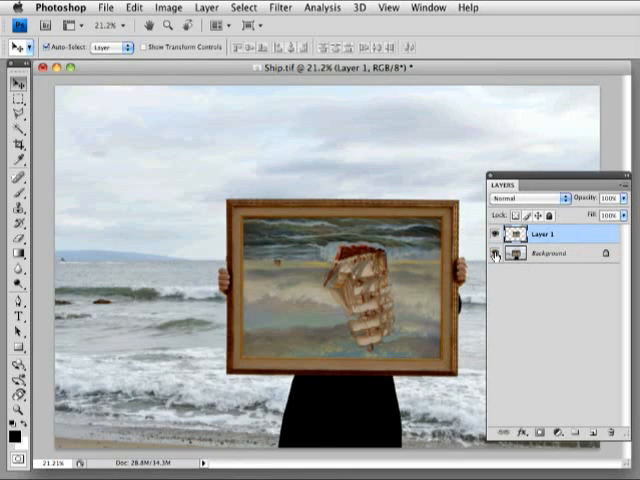
click(496, 252)
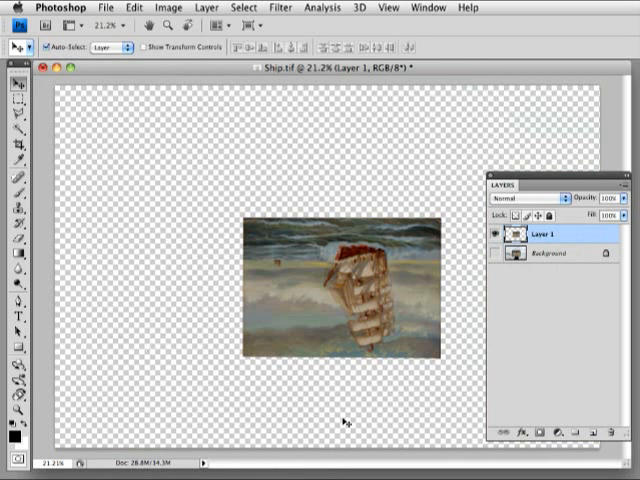
mouse_move(438, 322)
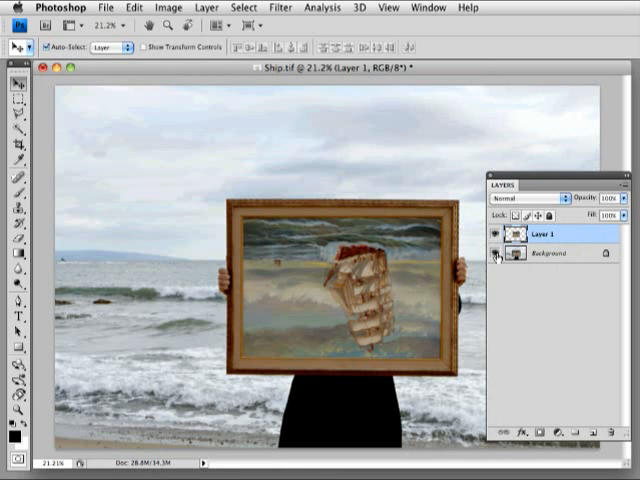
mouse_move(496, 252)
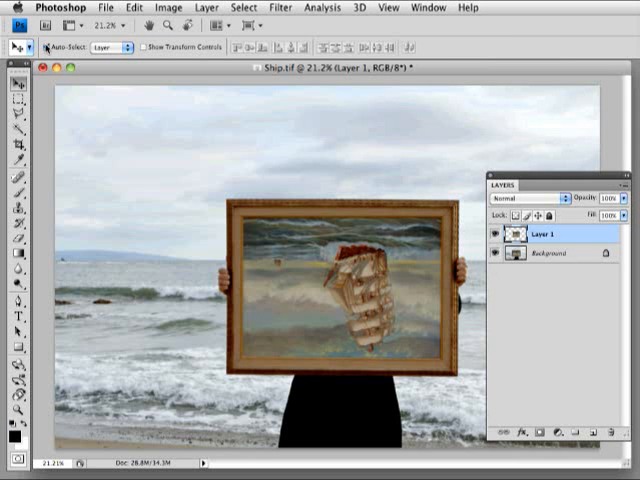
mouse_move(50, 46)
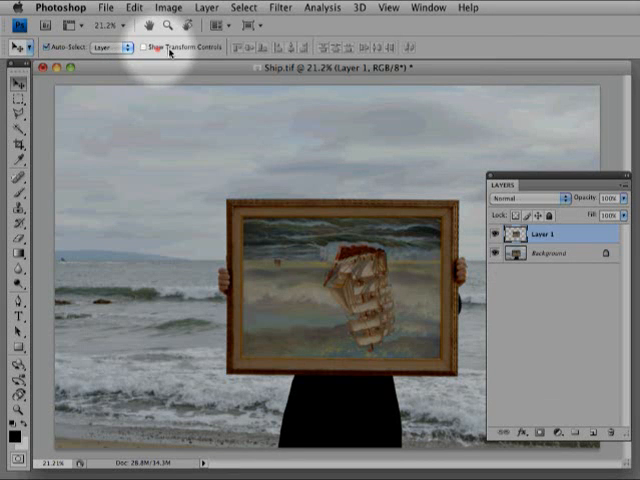
Show transform controls and drag Layer 1 left and down out of the frame.
click(156, 46)
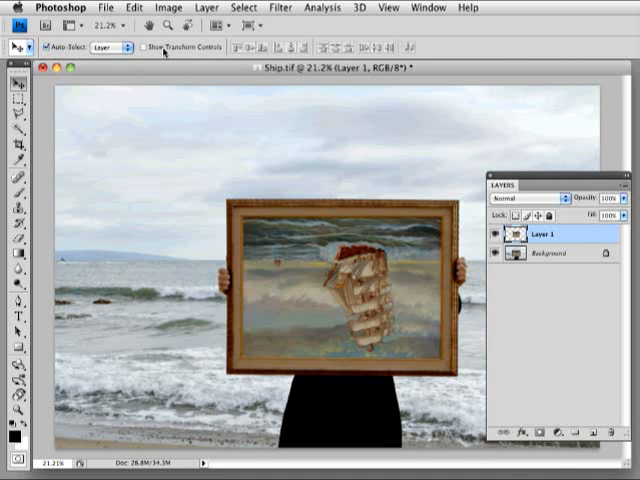
mouse_move(390, 312)
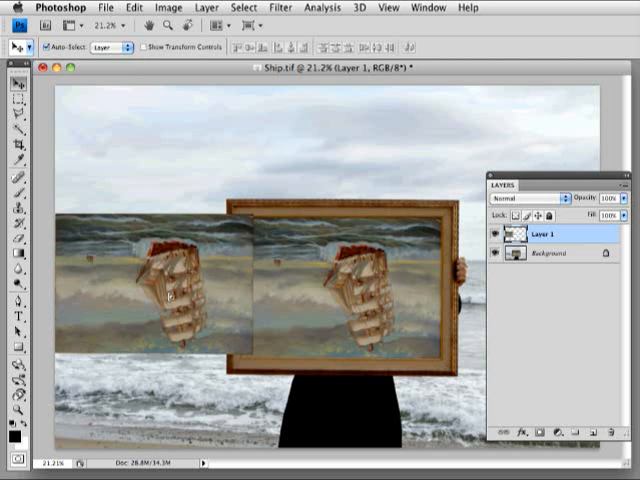
drag(190, 290, 180, 340)
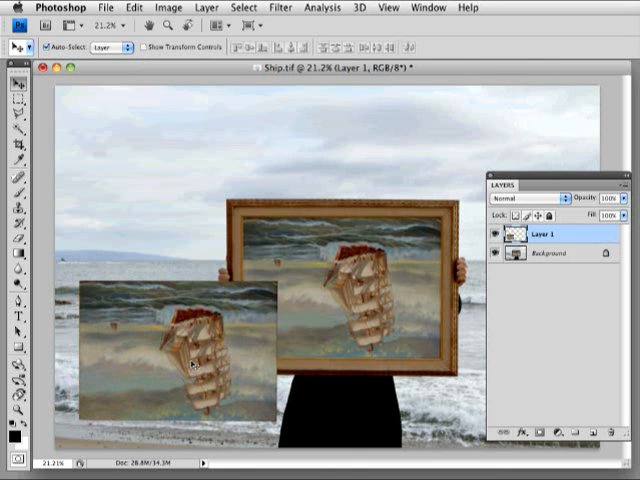
click(166, 8)
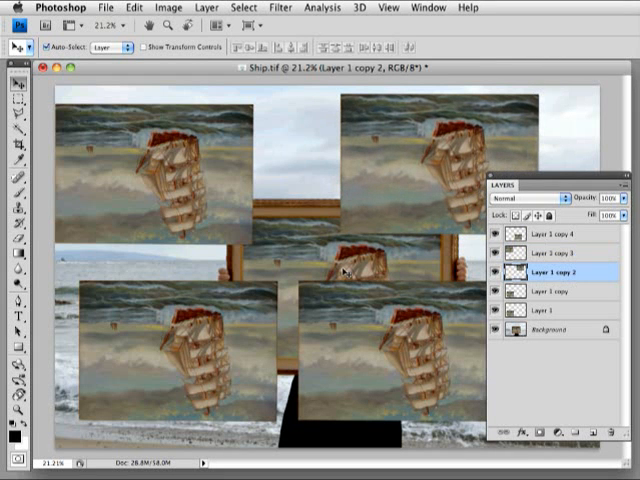
Alt-drag Layer 1 to scatter duplicate painting copies across the photo.
click(556, 284)
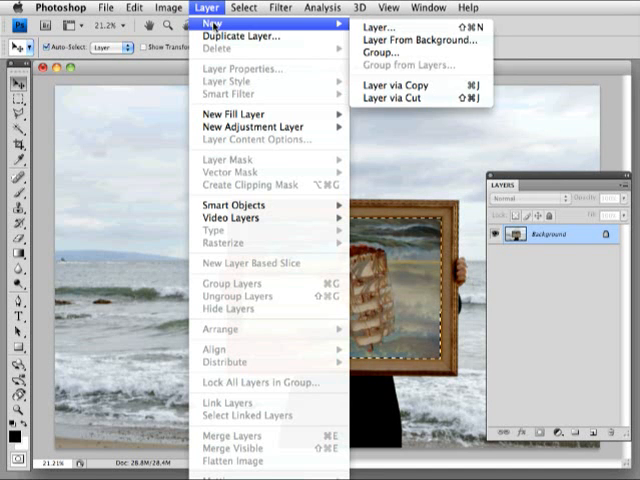
mouse_move(410, 96)
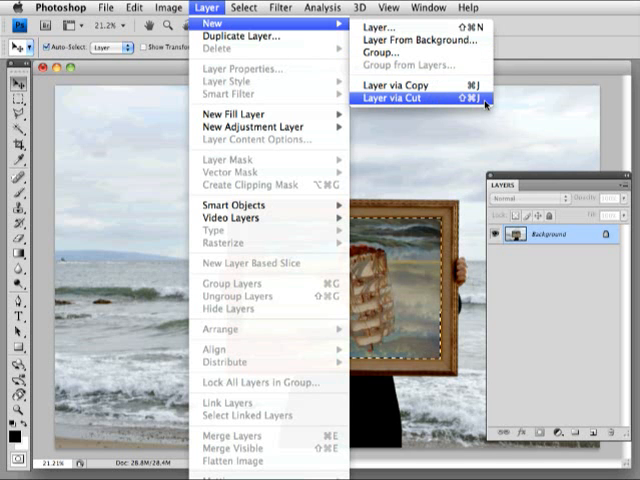
Cut the selected painting onto a new Layer 1 via Layer via Cut, leaving the frame blank.
click(244, 8)
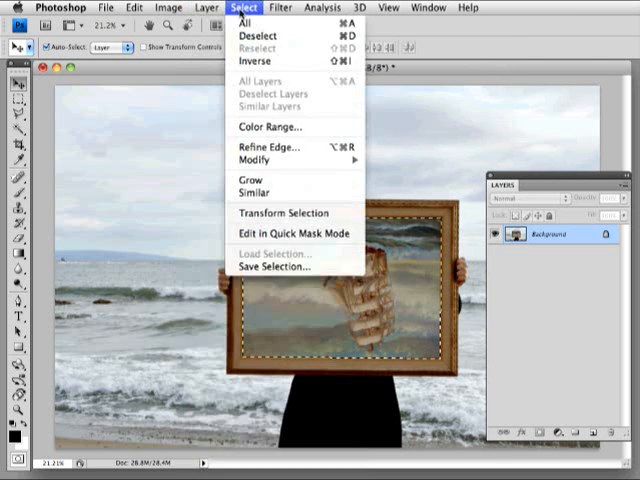
click(204, 8)
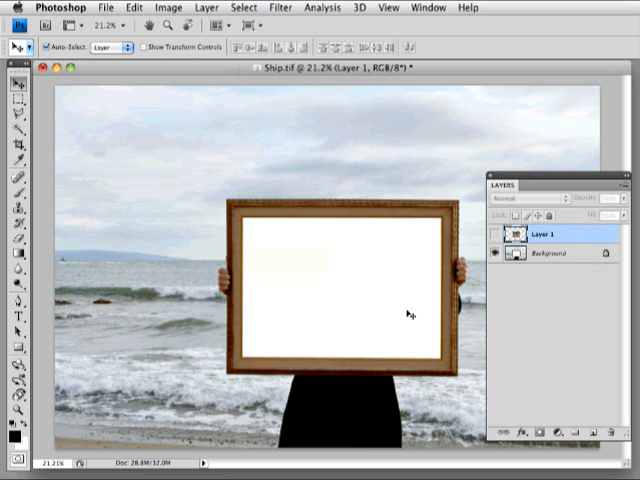
mouse_move(330, 276)
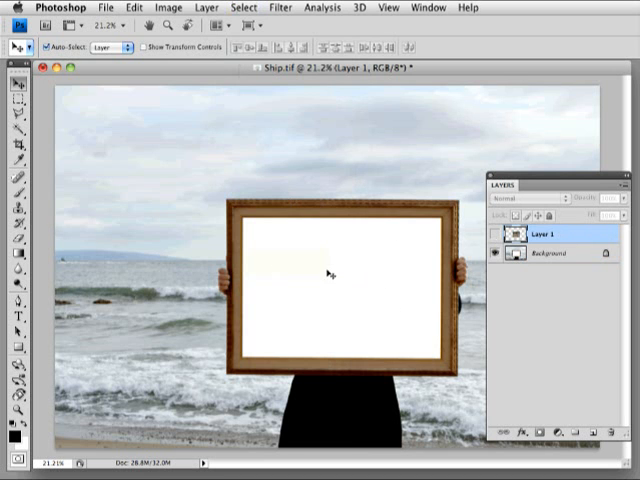
Toggle Layer 1 and Background visibility to inspect the cut, leaving both visible.
click(496, 232)
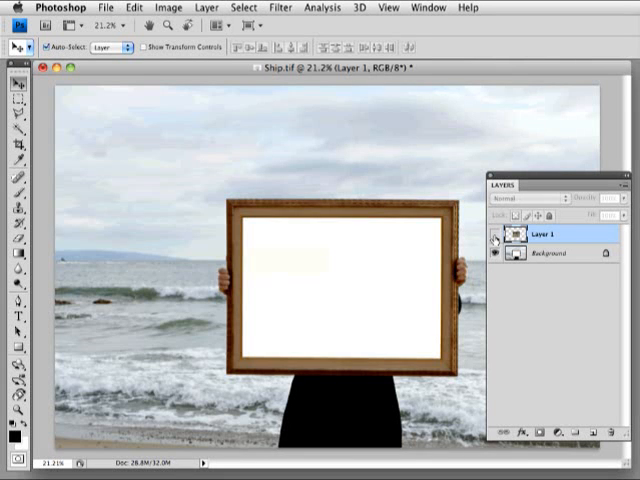
click(496, 236)
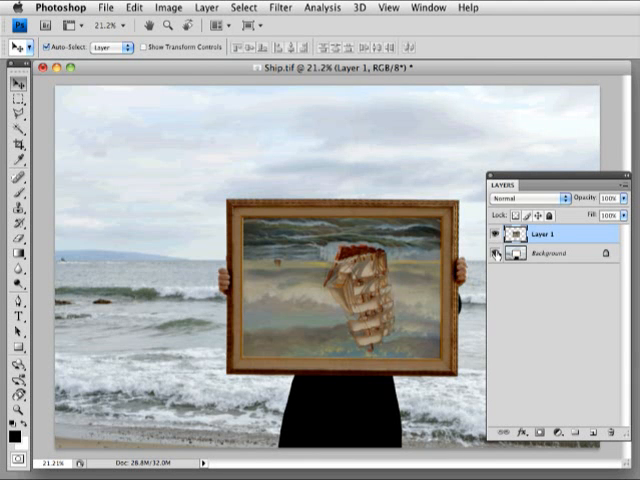
click(496, 252)
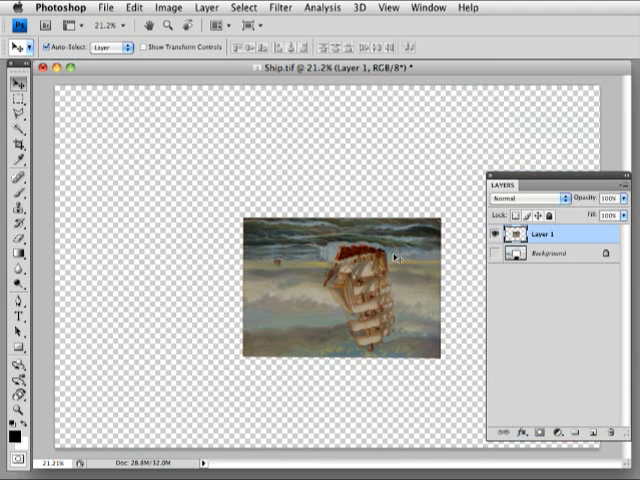
click(496, 252)
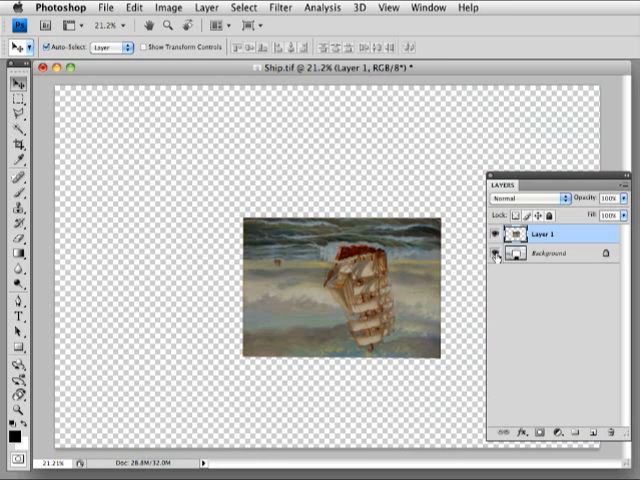
click(496, 252)
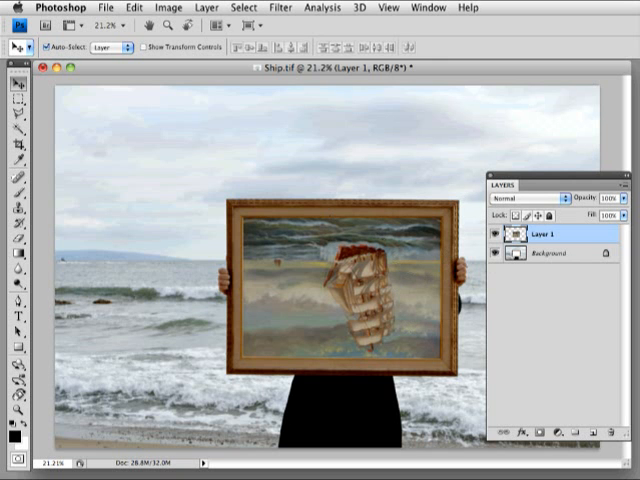
click(528, 432)
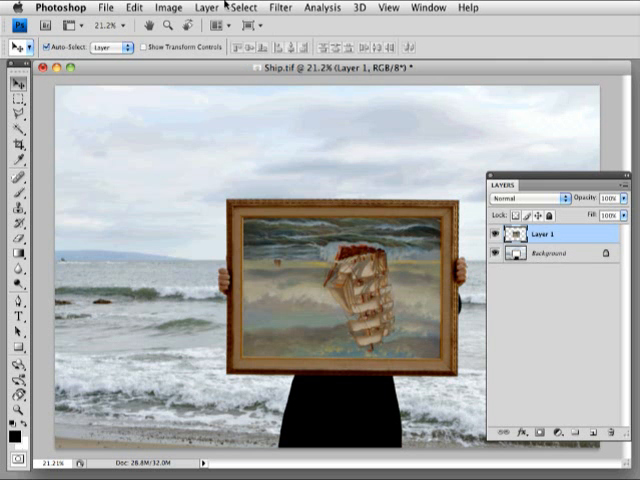
Apply Hue/Saturation with Colorize to tint Layer 1 reddish pink.
click(168, 8)
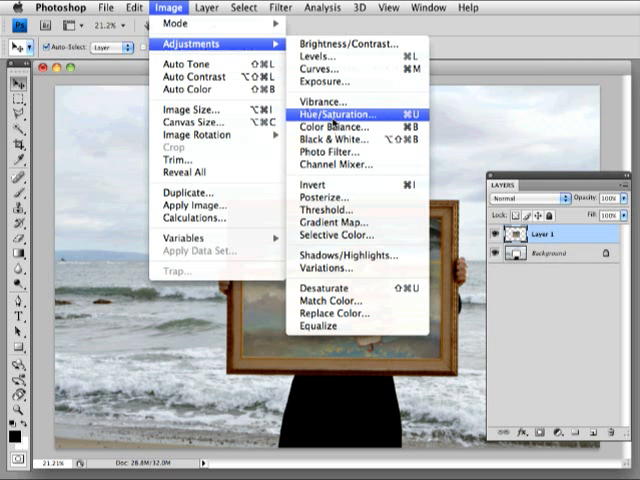
click(340, 112)
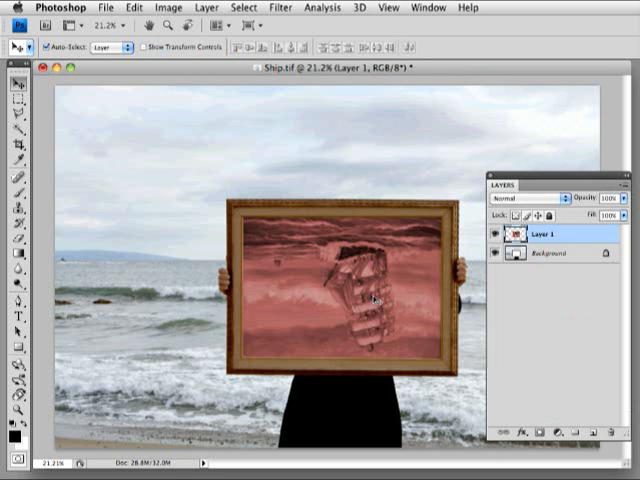
click(204, 8)
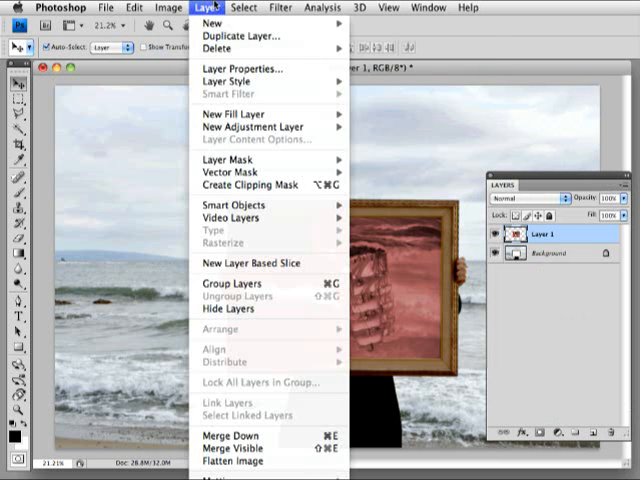
mouse_move(212, 22)
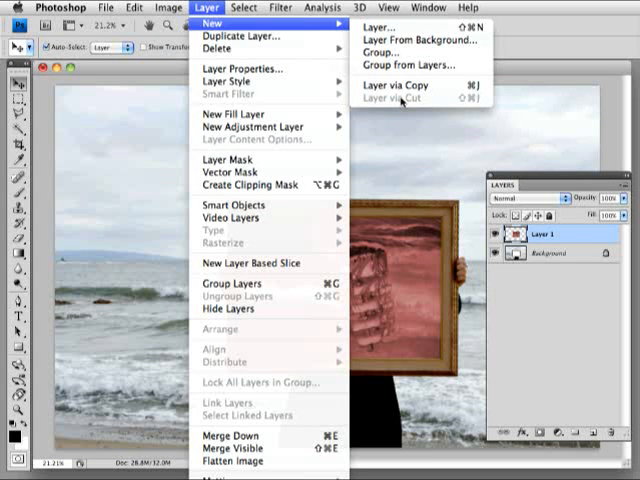
mouse_move(236, 48)
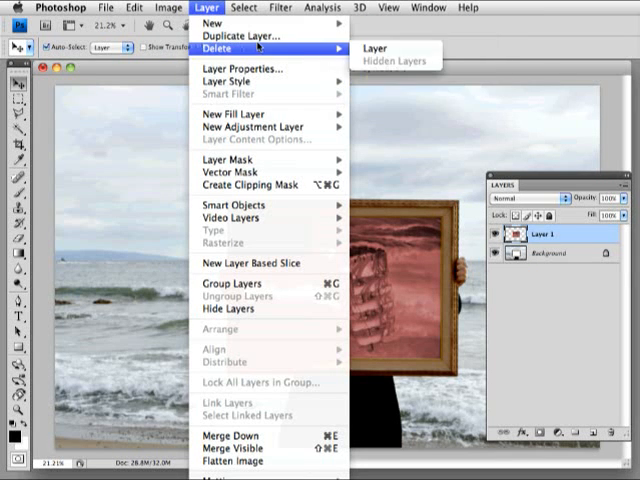
mouse_move(230, 22)
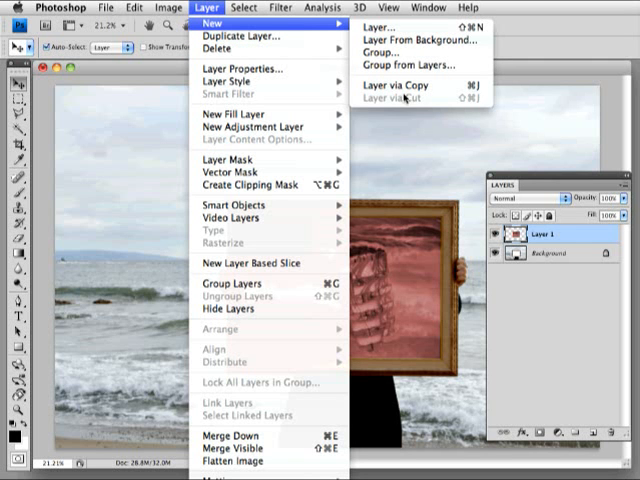
mouse_move(404, 98)
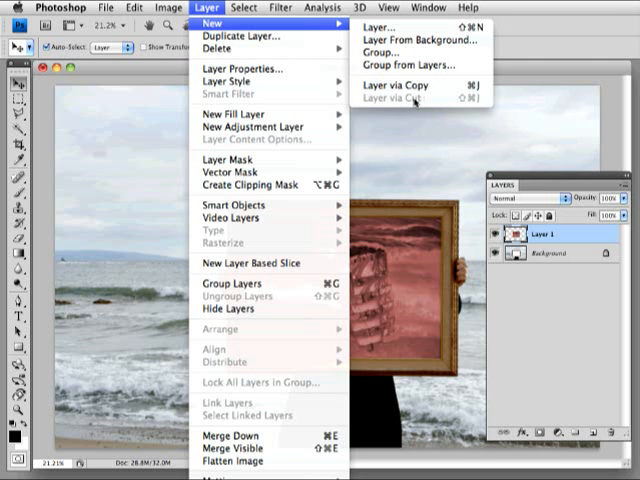
mouse_move(236, 36)
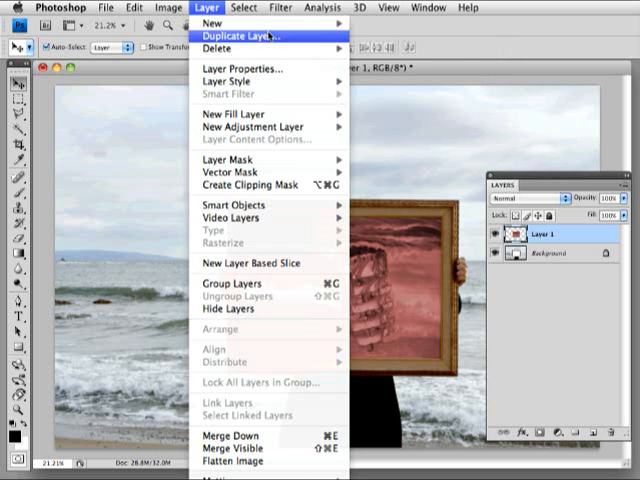